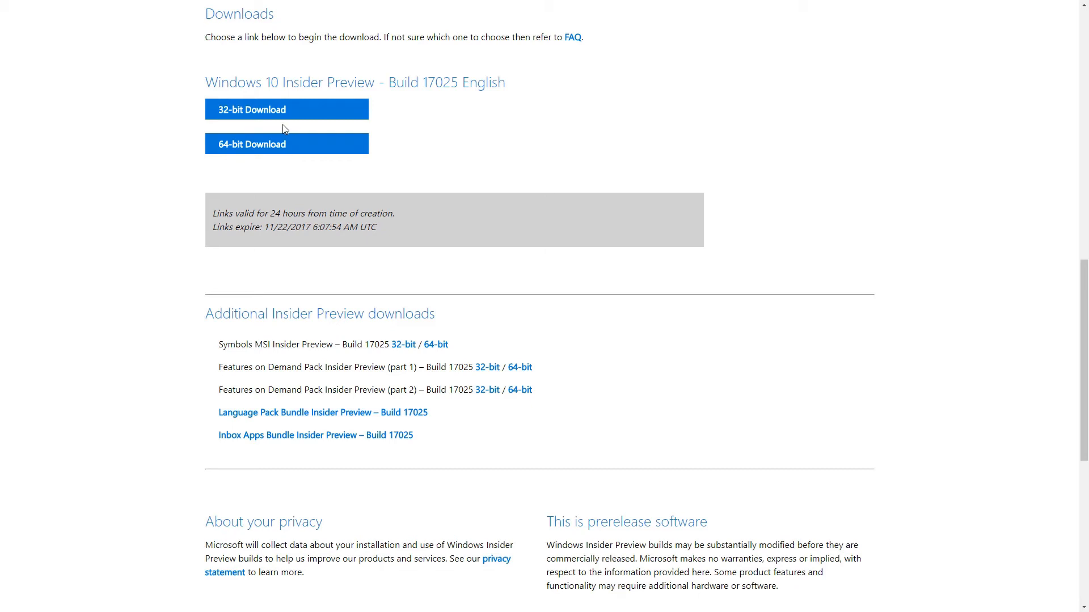
- Download the 64-bit Build 17025 English ISO through Internet Download Manager
click(262, 144)
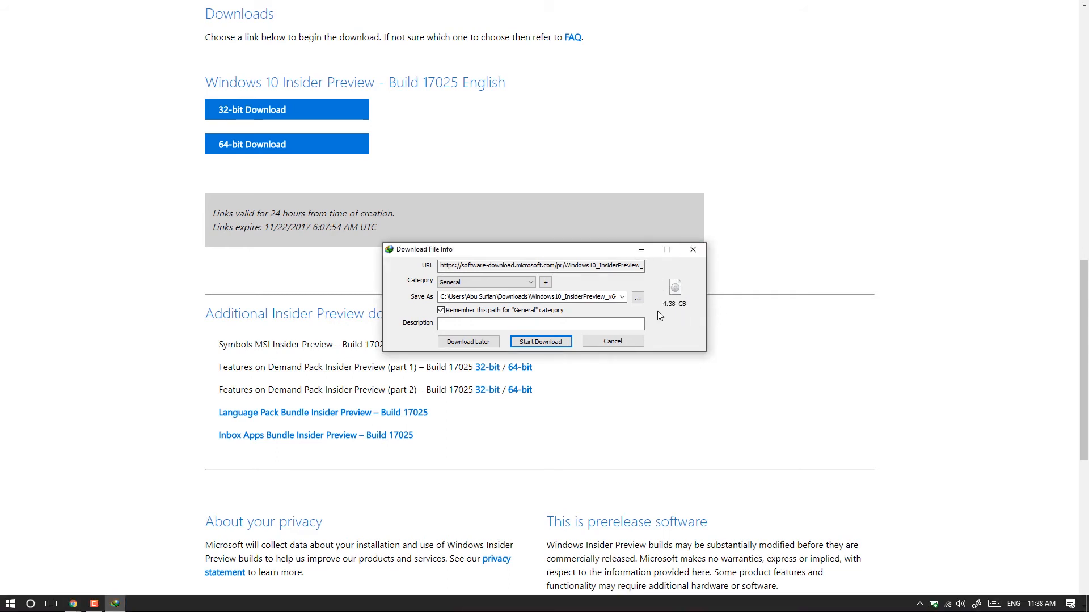
click(541, 341)
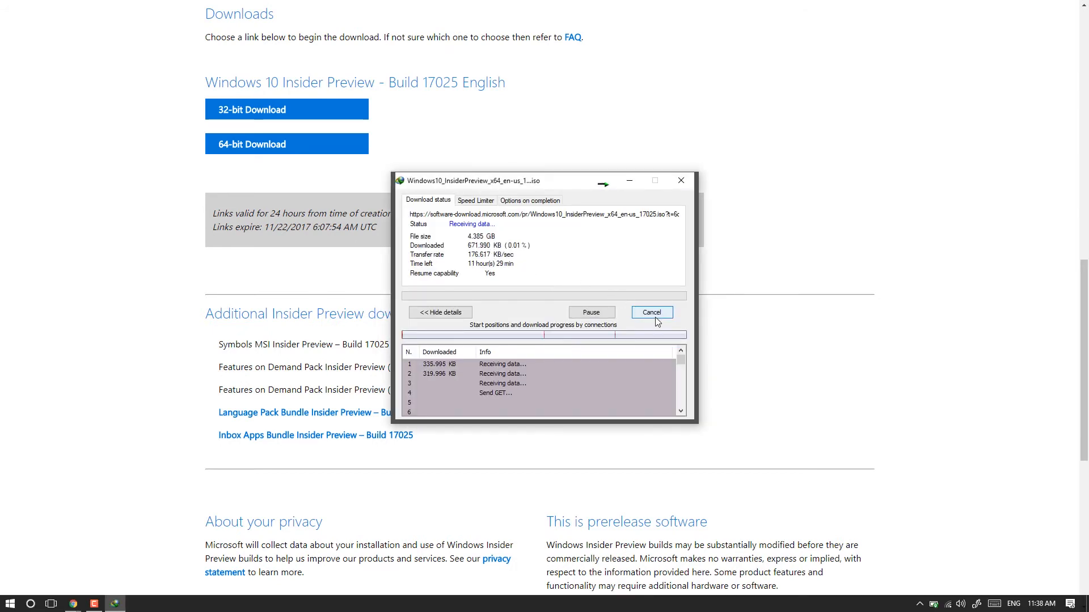
- Hide the IDM progress window and scroll down the Windows Insider developers page
click(652, 312)
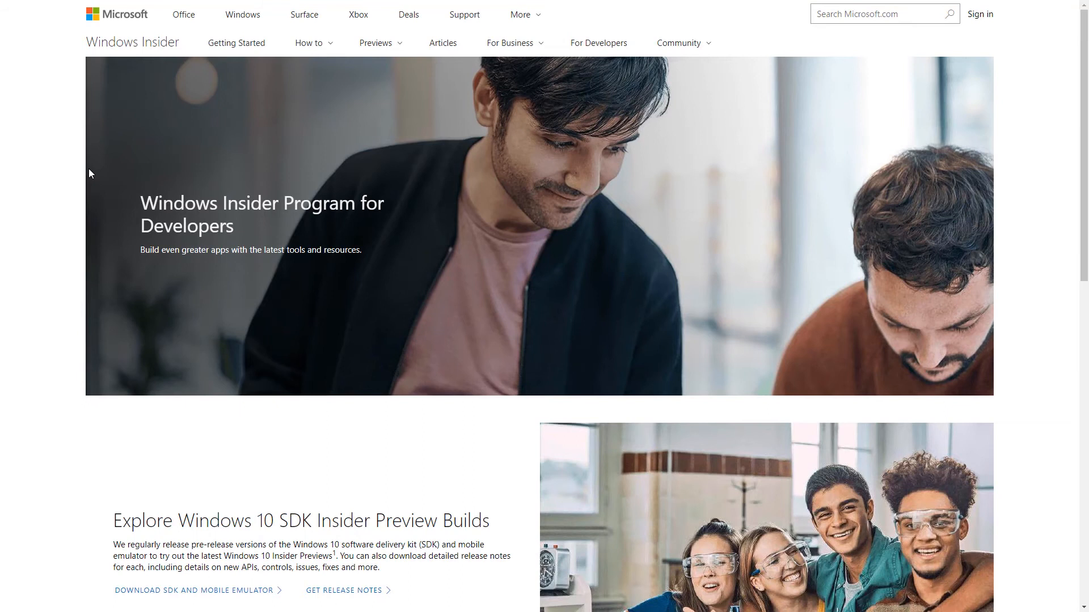
scroll(down, 3)
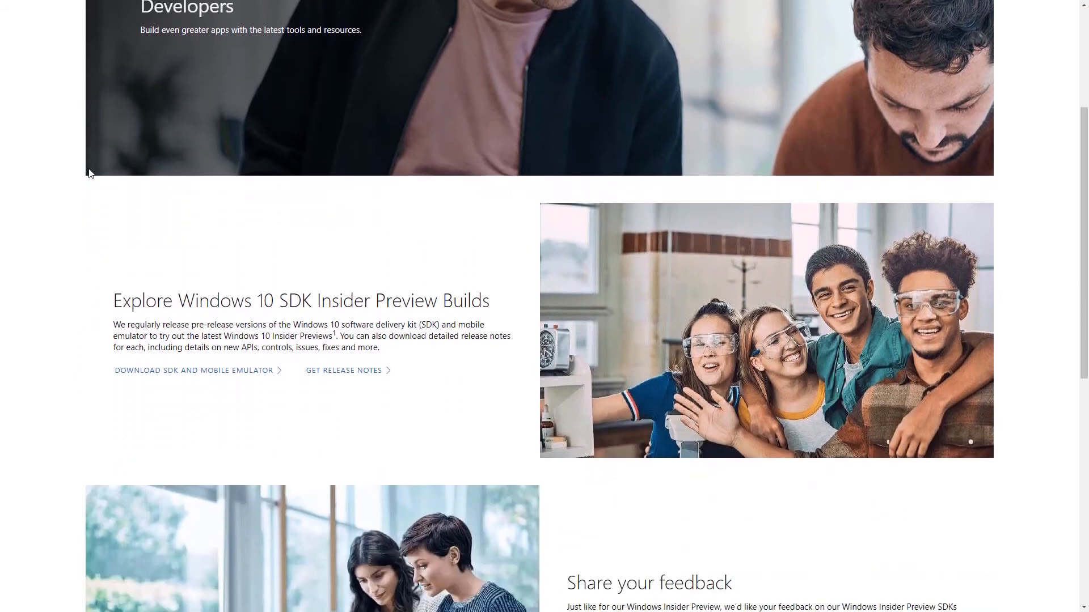
scroll(down, 3)
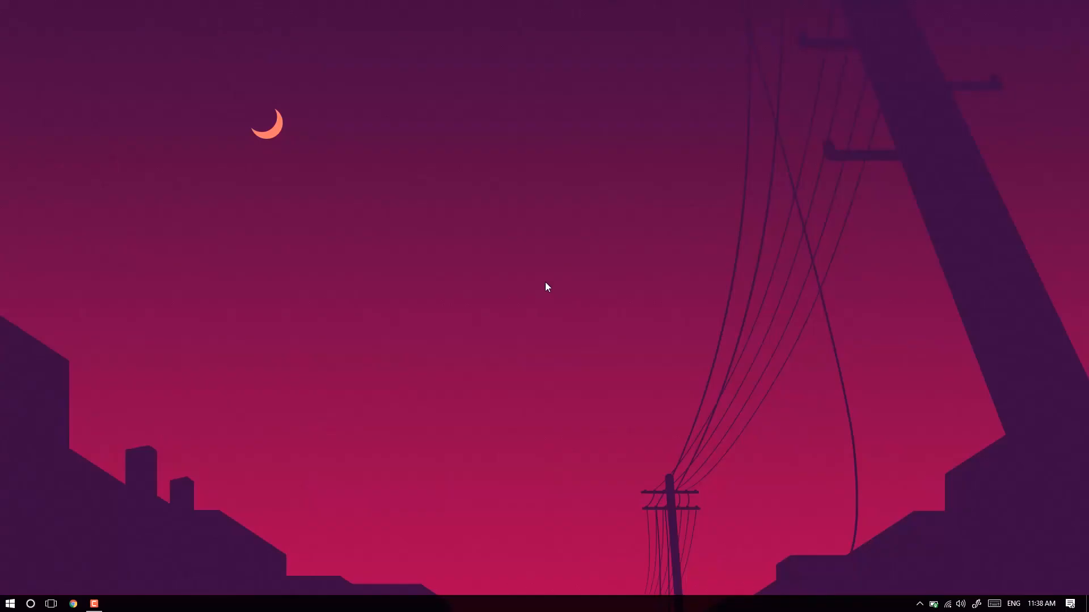
- Open Settings from the Start quick menu and go to Update & security
right_click(548, 287)
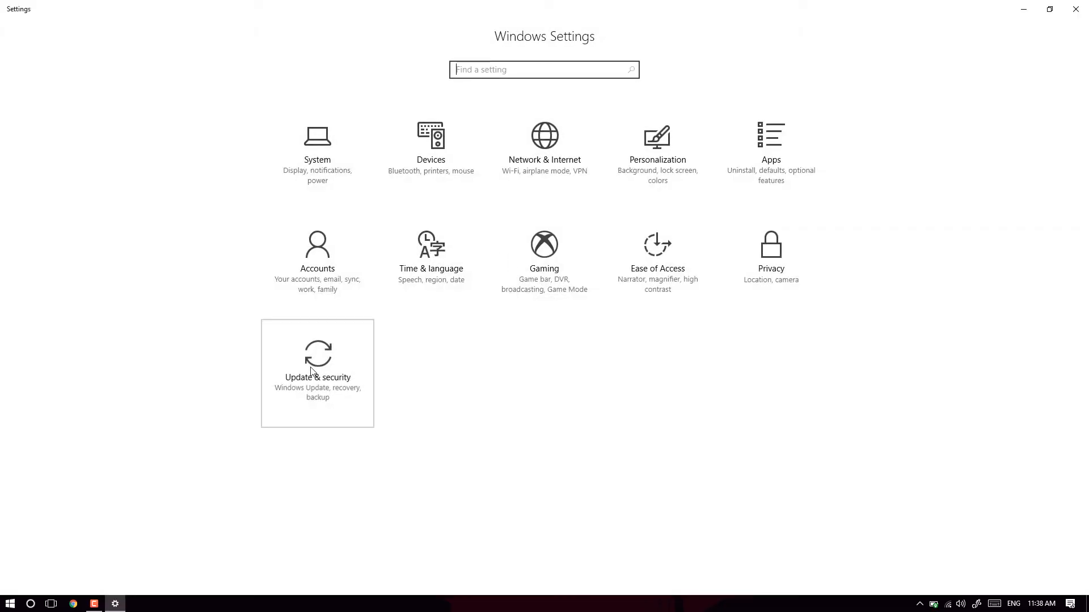
click(317, 361)
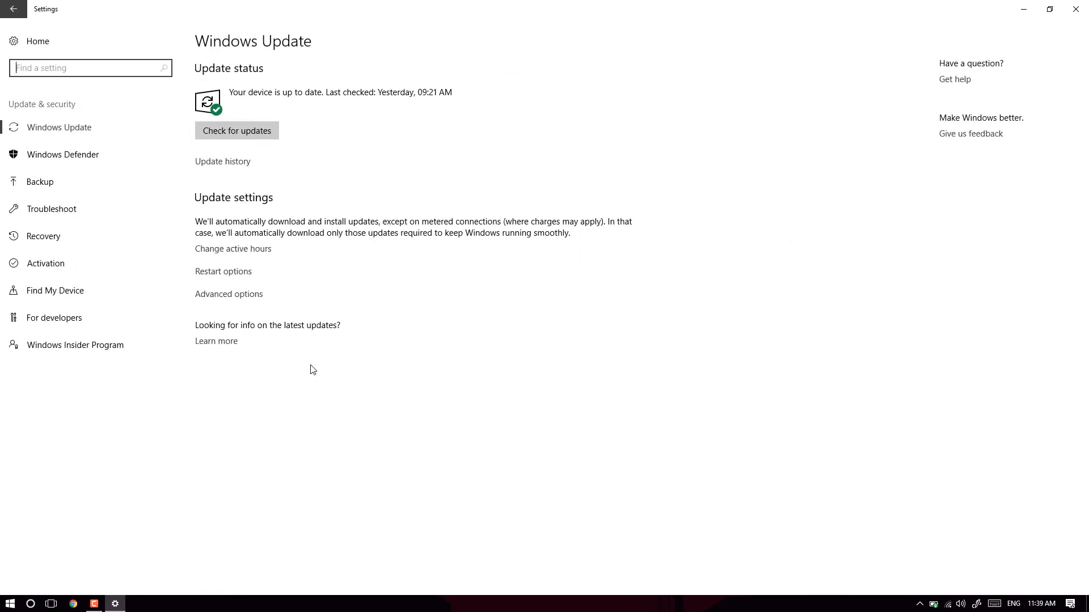